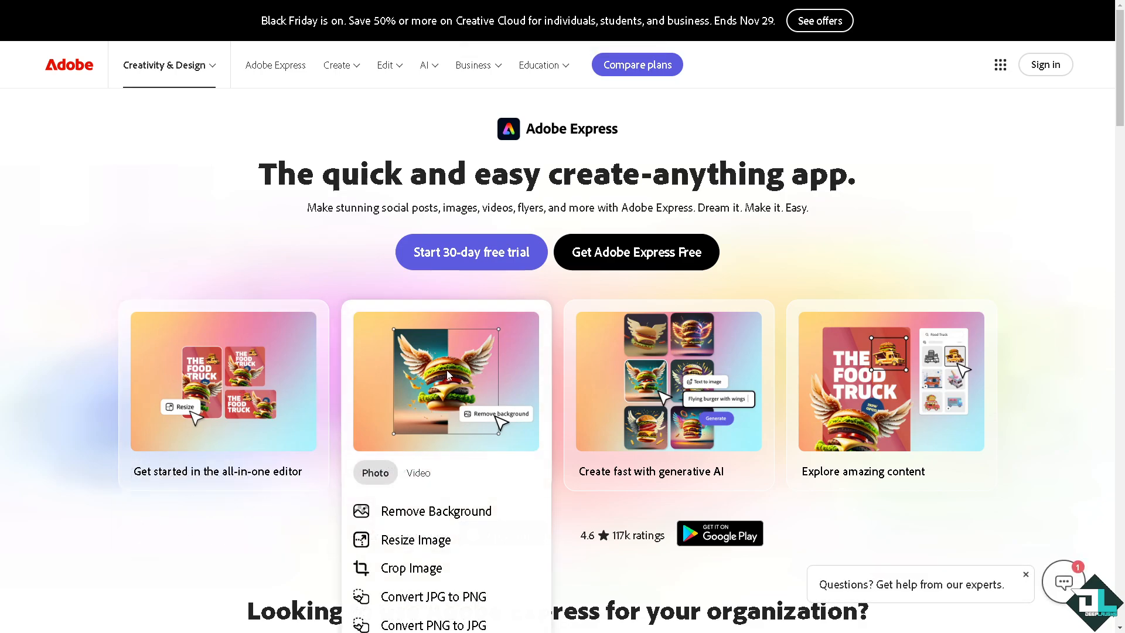
pyautogui.moveTo(709, 357)
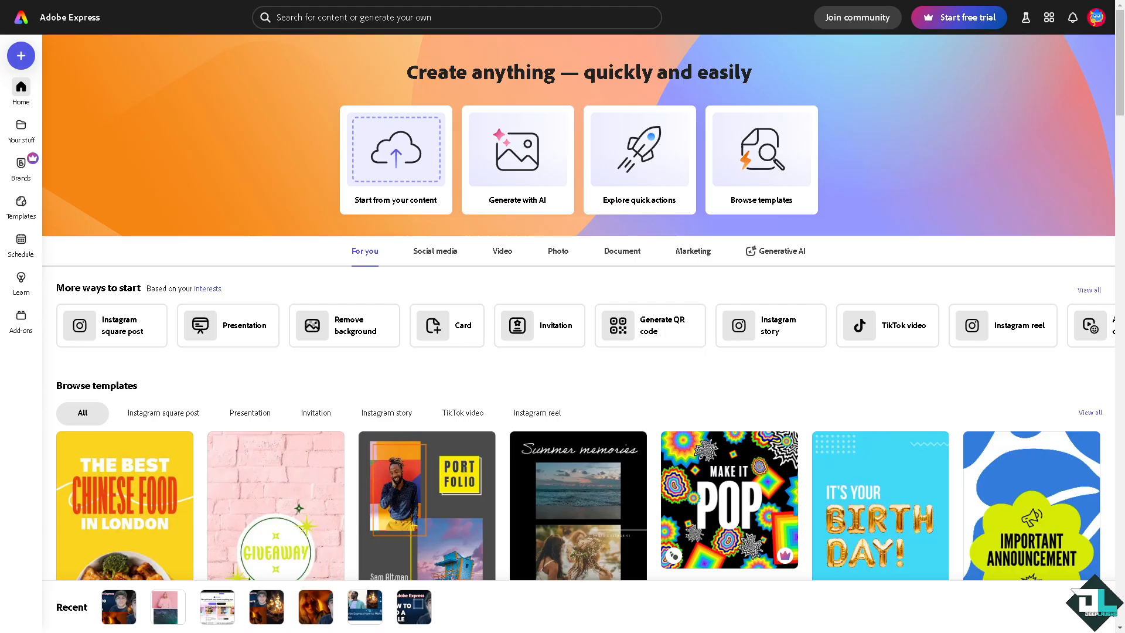
pyautogui.moveTo(329, 385)
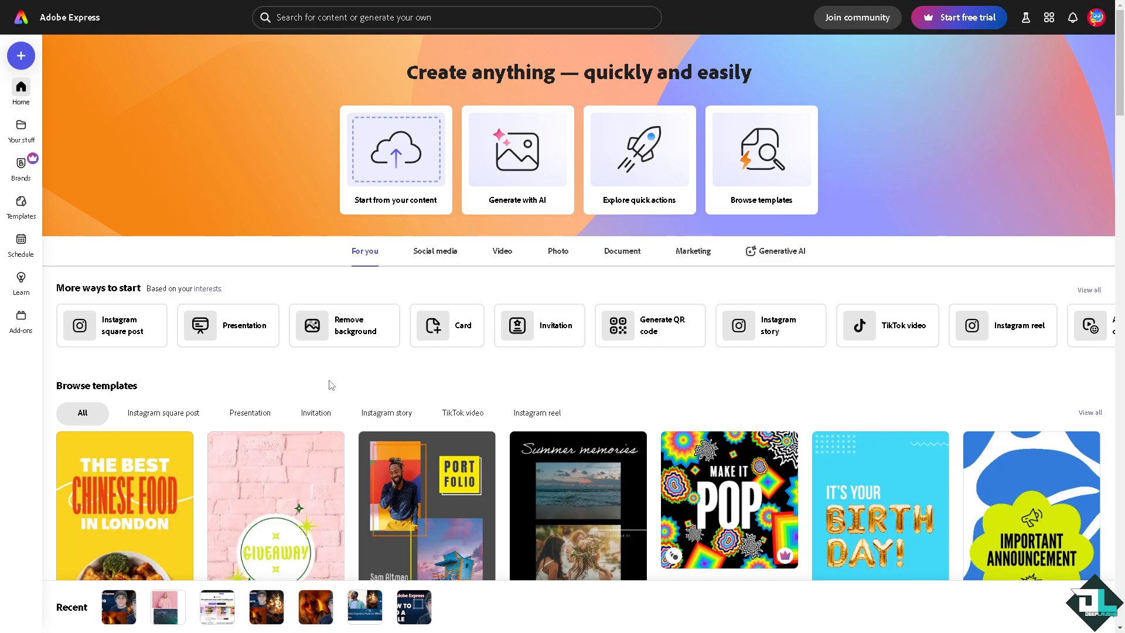
pyautogui.moveTo(412, 433)
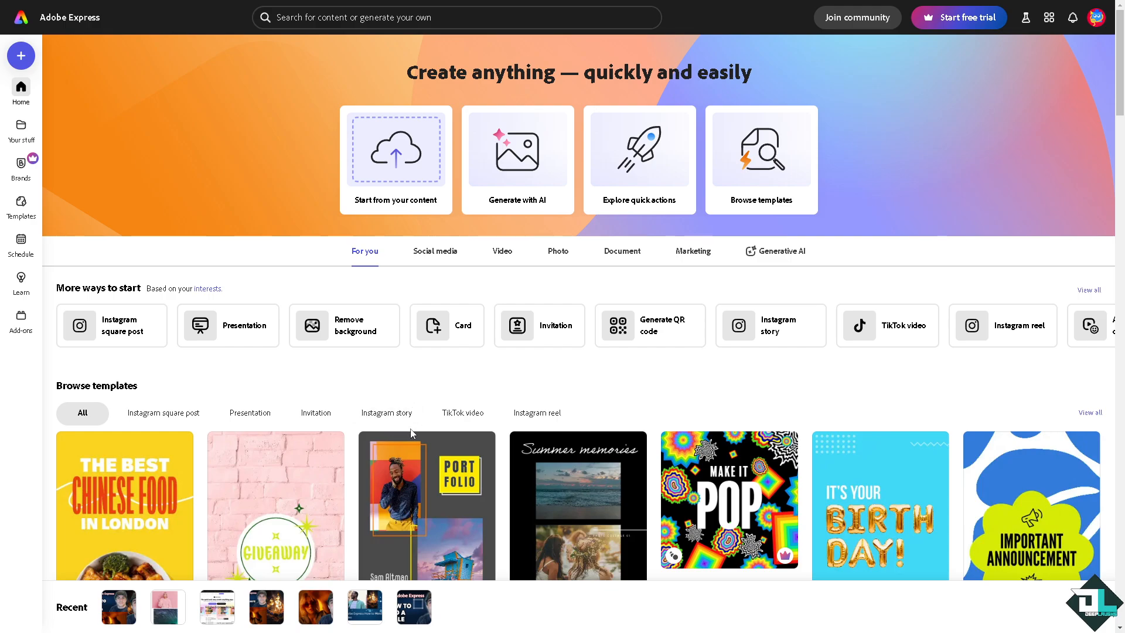
pyautogui.moveTo(448, 460)
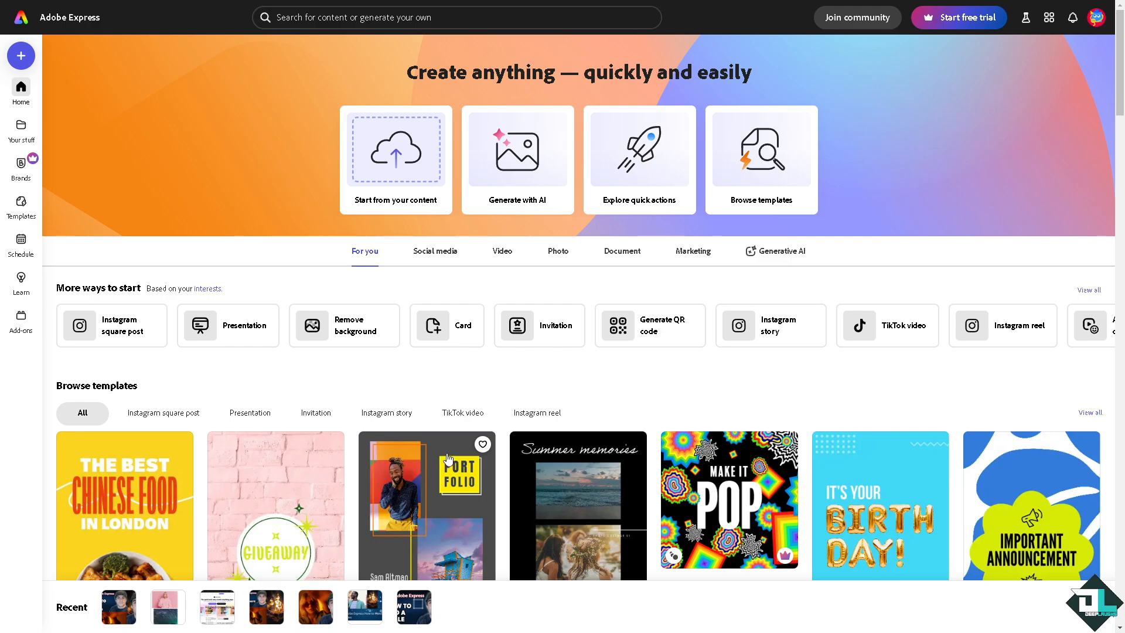
pyautogui.moveTo(448, 448)
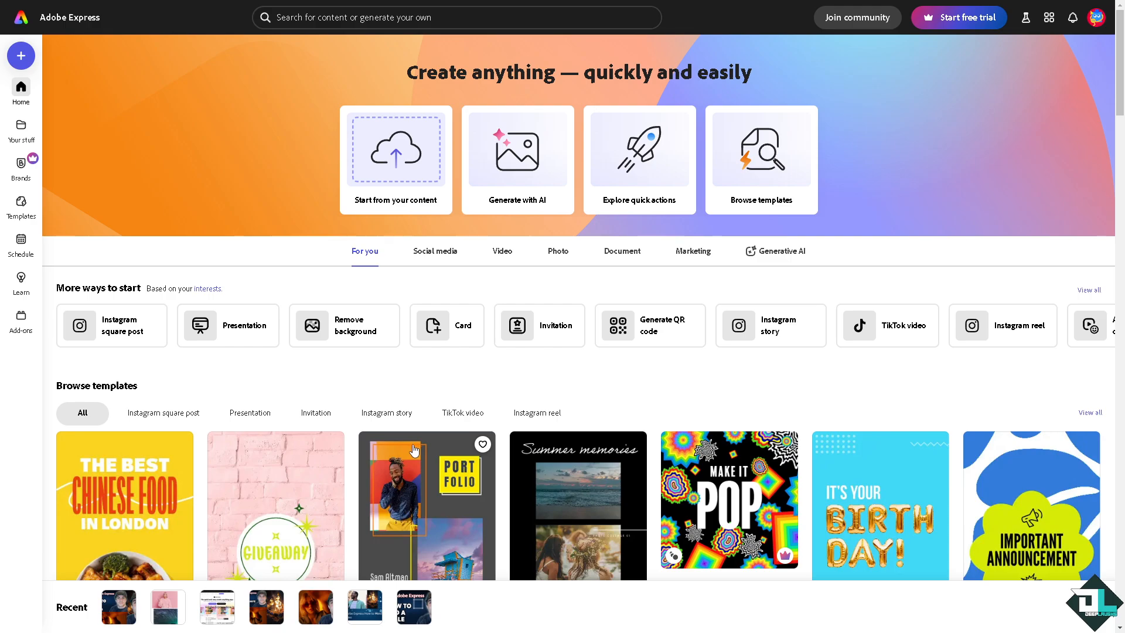
pyautogui.moveTo(504, 364)
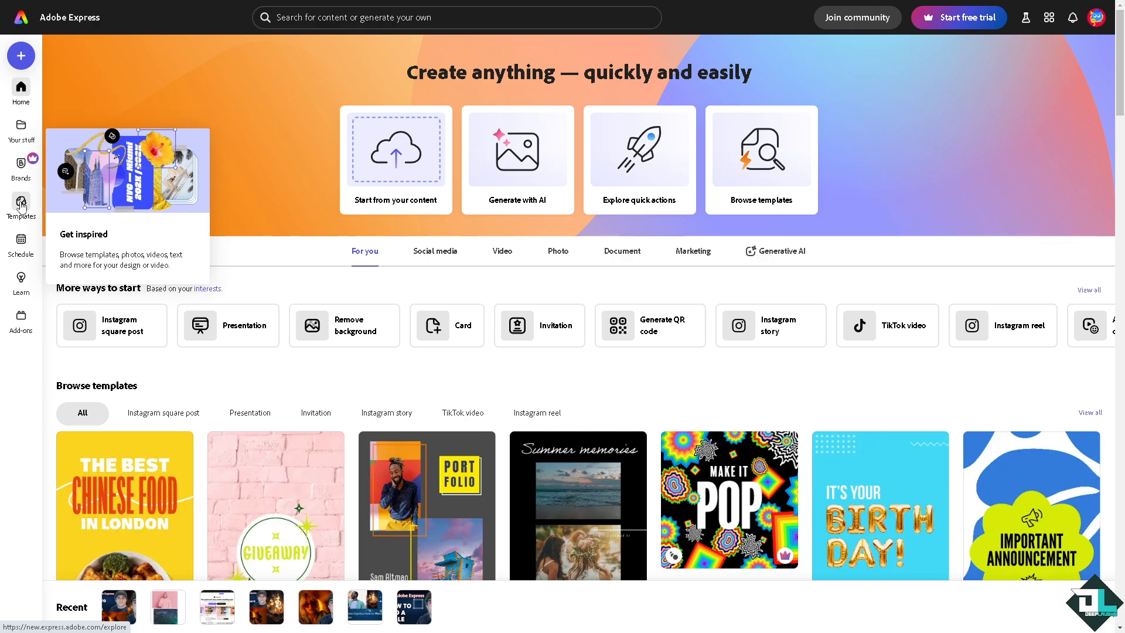
pyautogui.moveTo(396, 217)
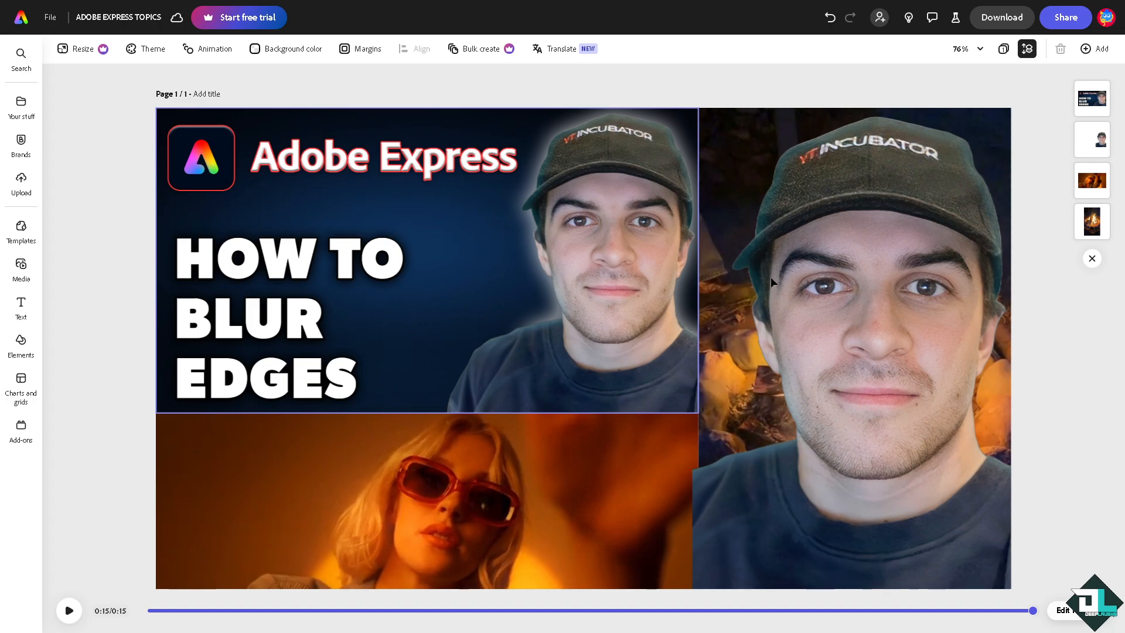
# - Add a blank Page 2 to the design and show the media library
pyautogui.click(1093, 49)
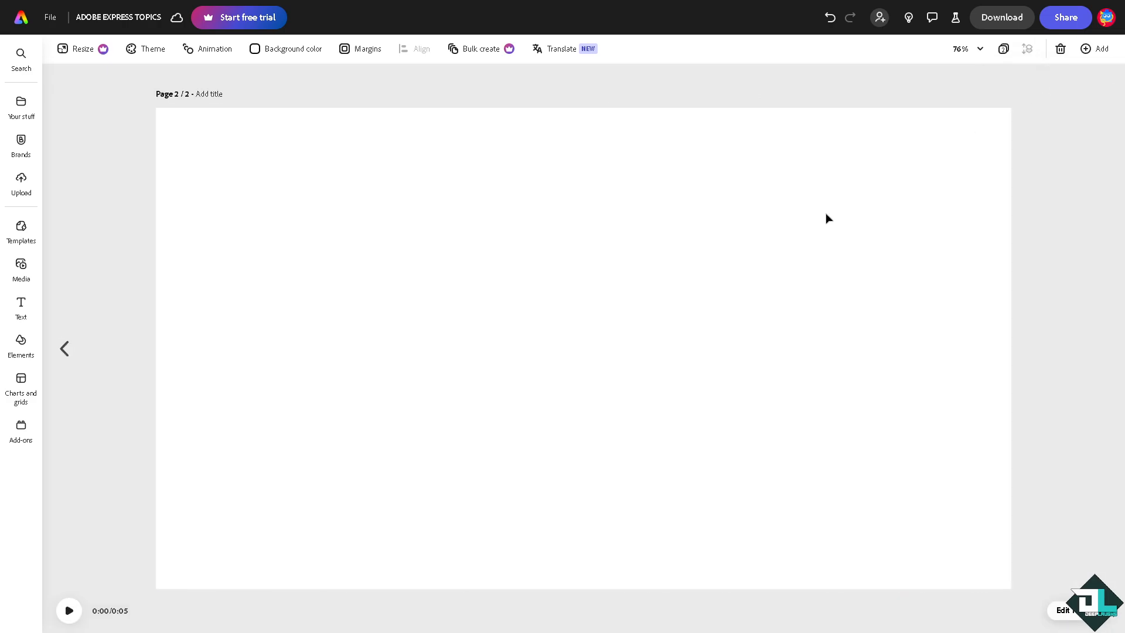
pyautogui.moveTo(86, 250)
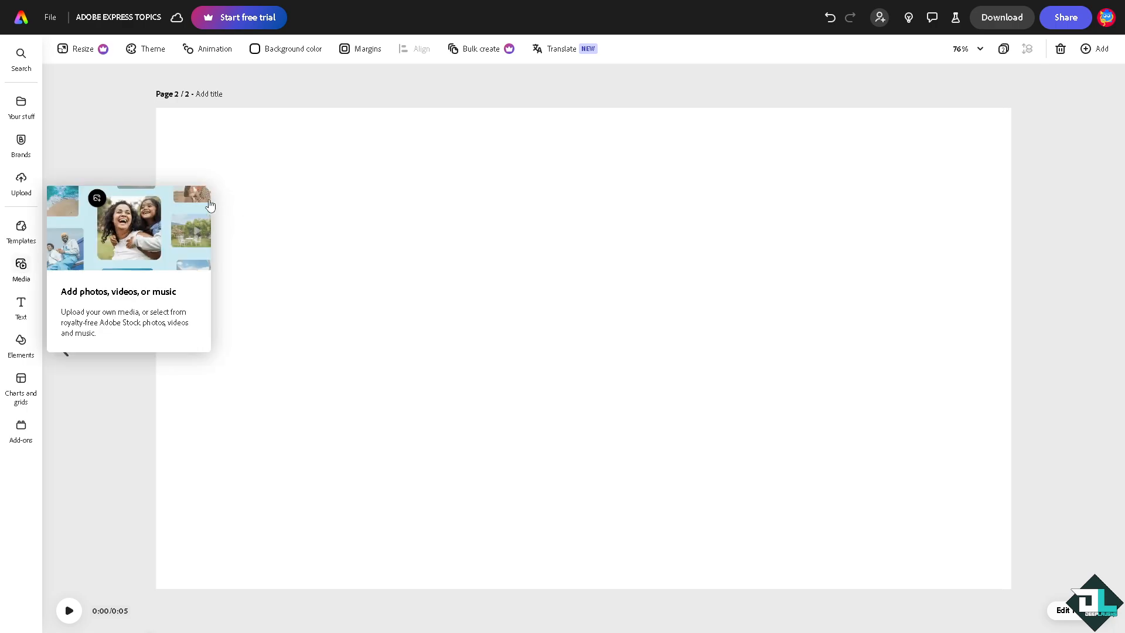
pyautogui.click(21, 269)
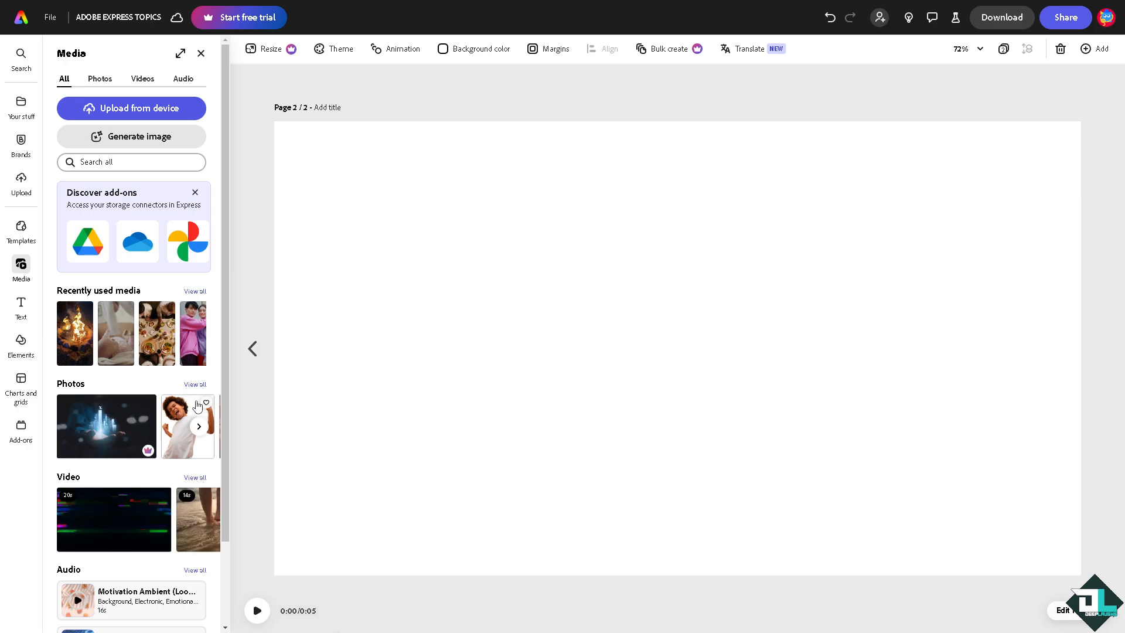
# - Filter the media library to Photos and place the recent woman-in-sports-top photo on page two
pyautogui.click(99, 79)
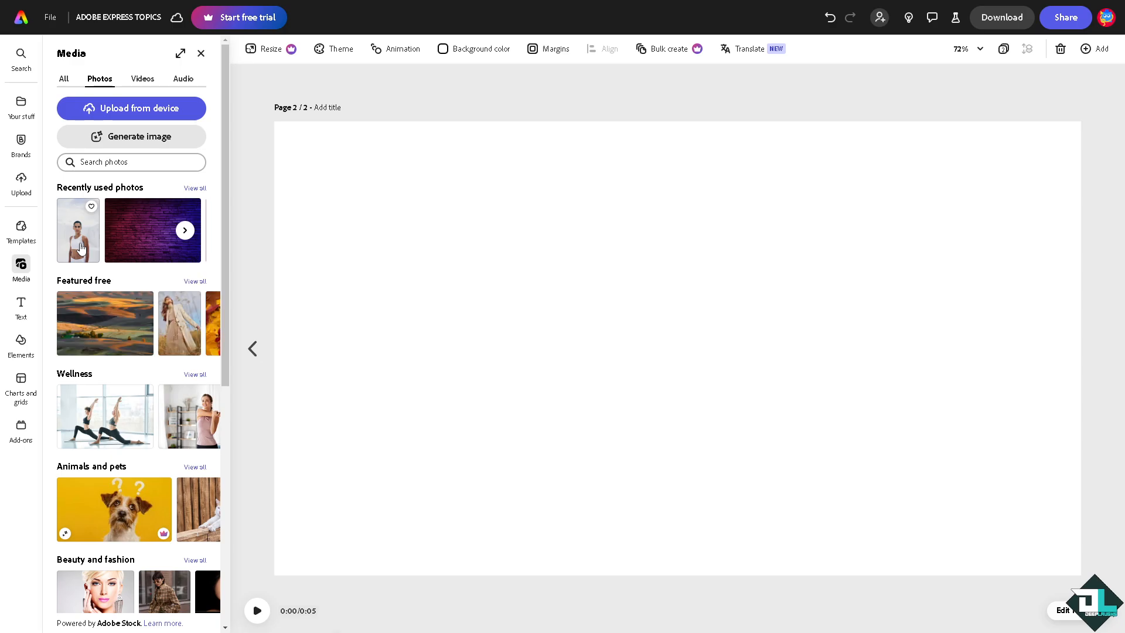
pyautogui.click(78, 229)
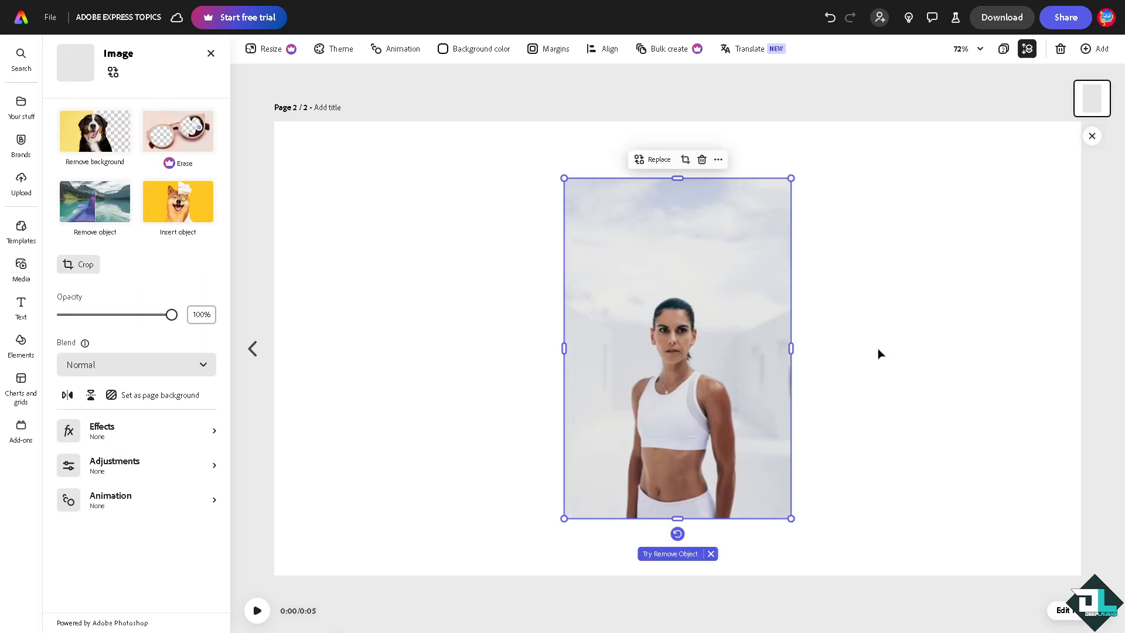
pyautogui.click(21, 268)
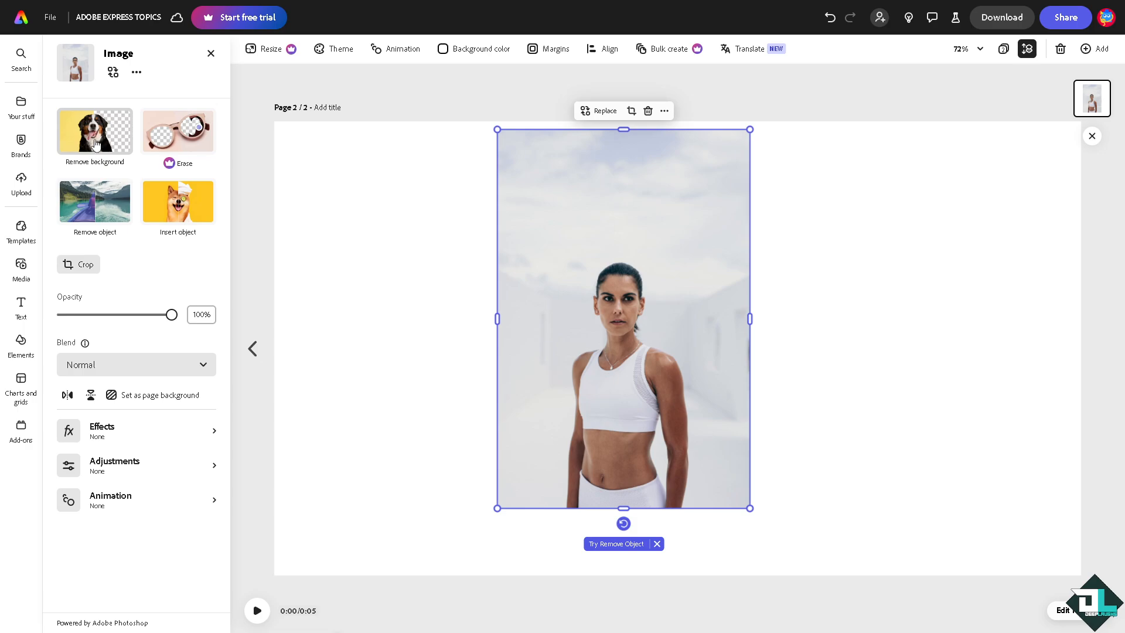
# - Remove the woman's background and apply a Blur of 15 for soft edges
pyautogui.click(94, 131)
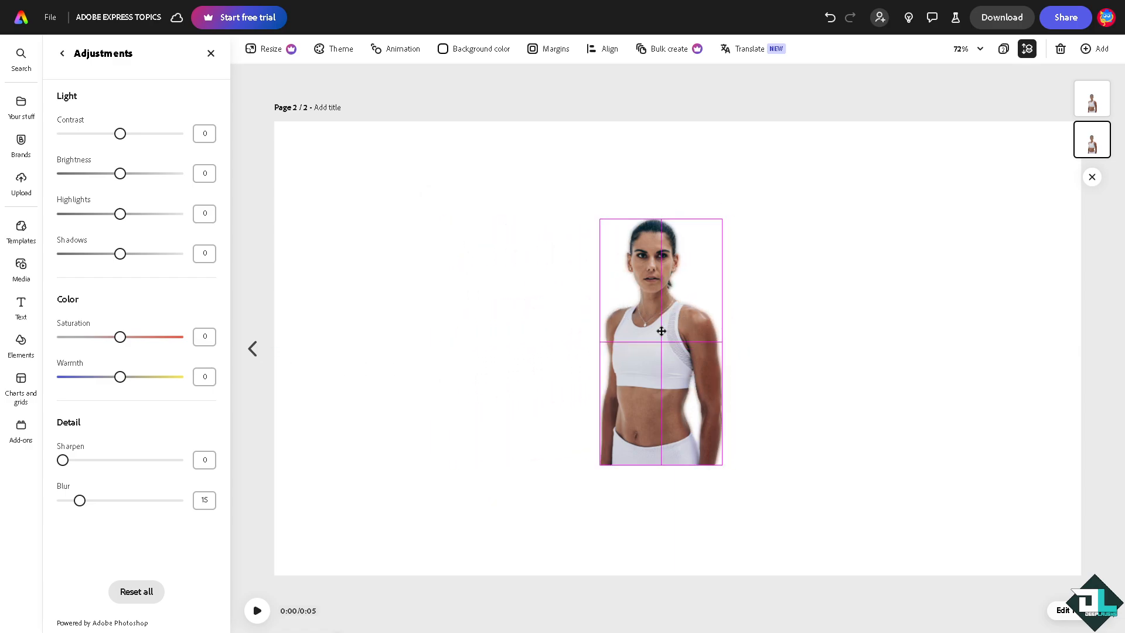
pyautogui.click(660, 331)
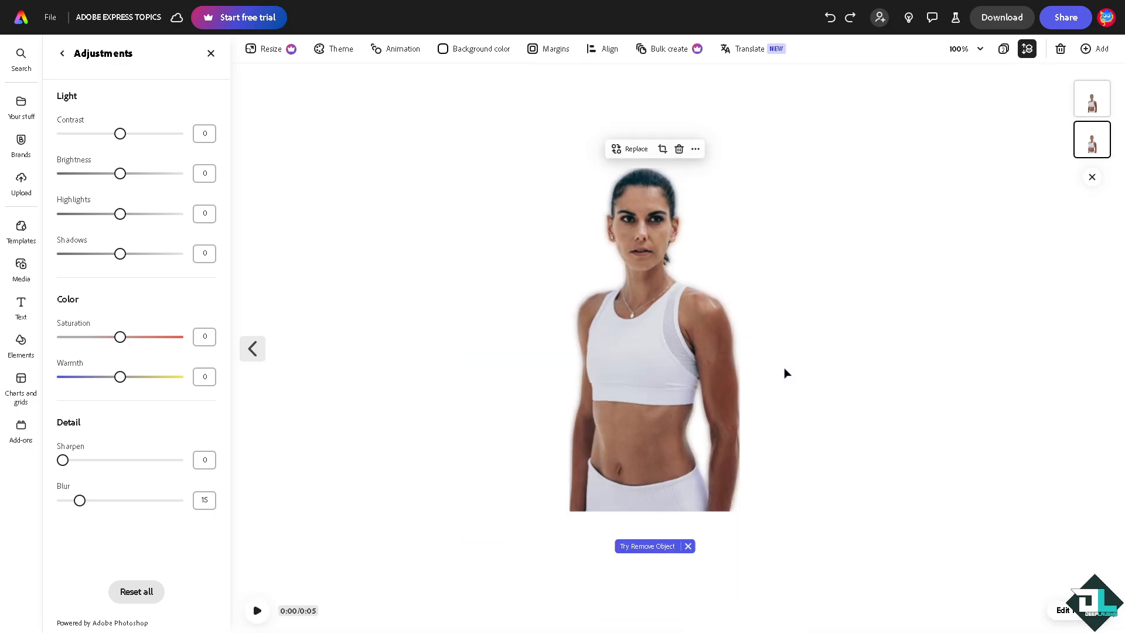
pyautogui.click(658, 352)
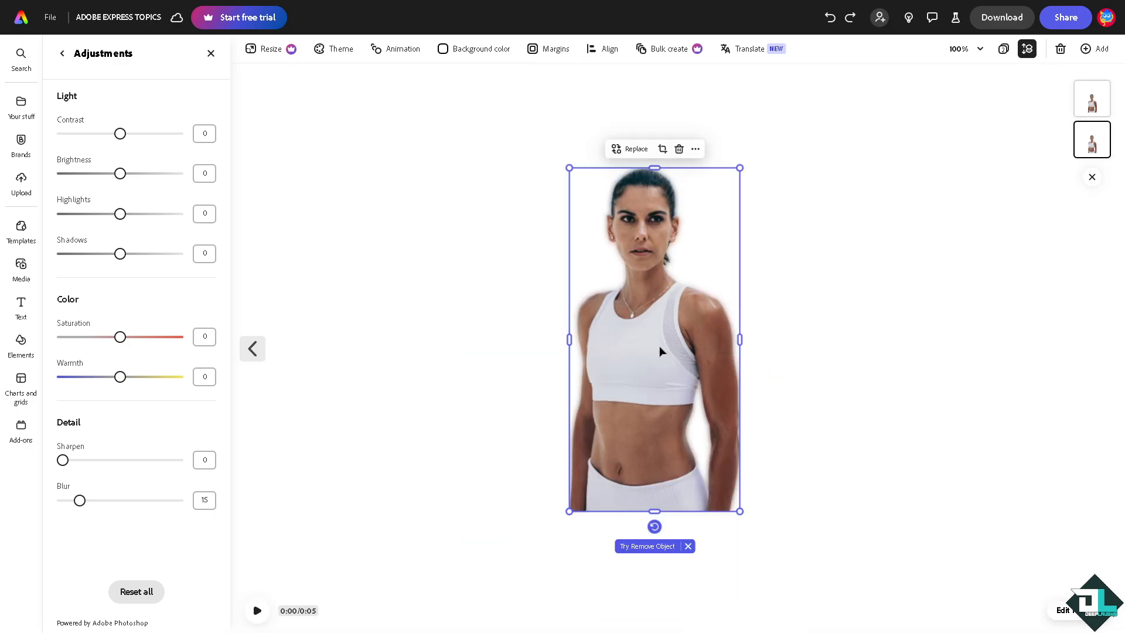
pyautogui.moveTo(737, 349)
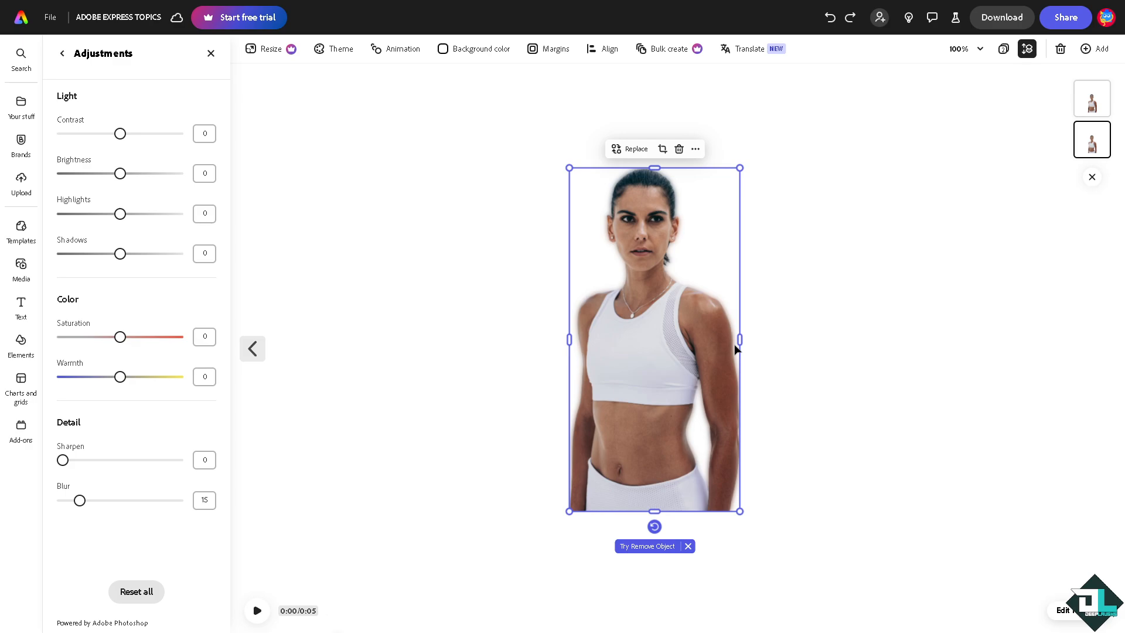
pyautogui.moveTo(697, 345)
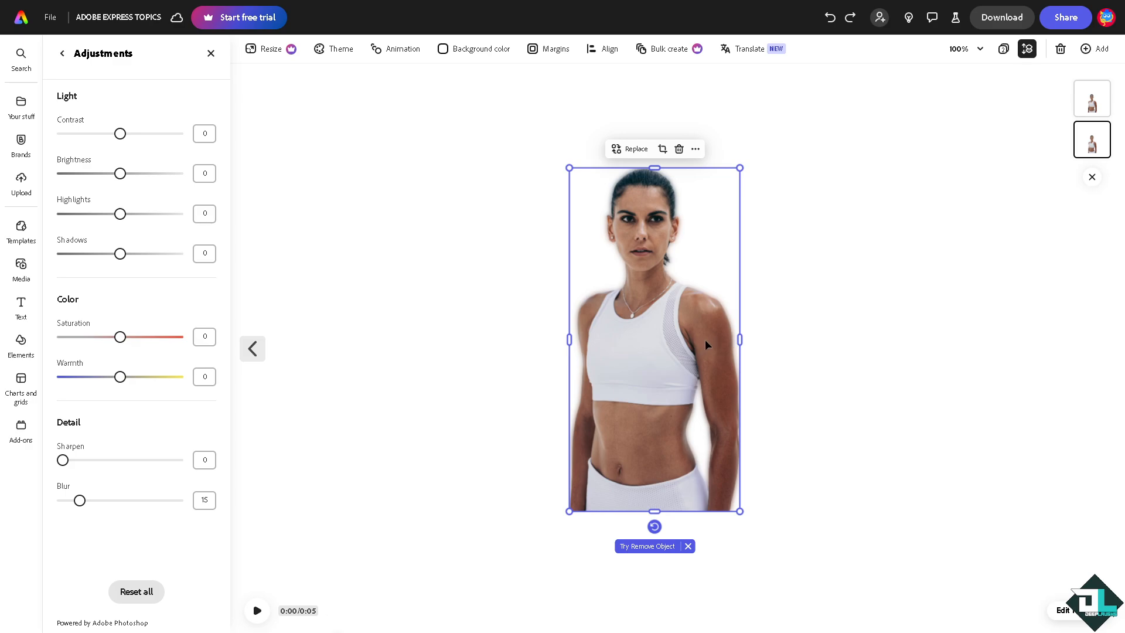
pyautogui.moveTo(693, 338)
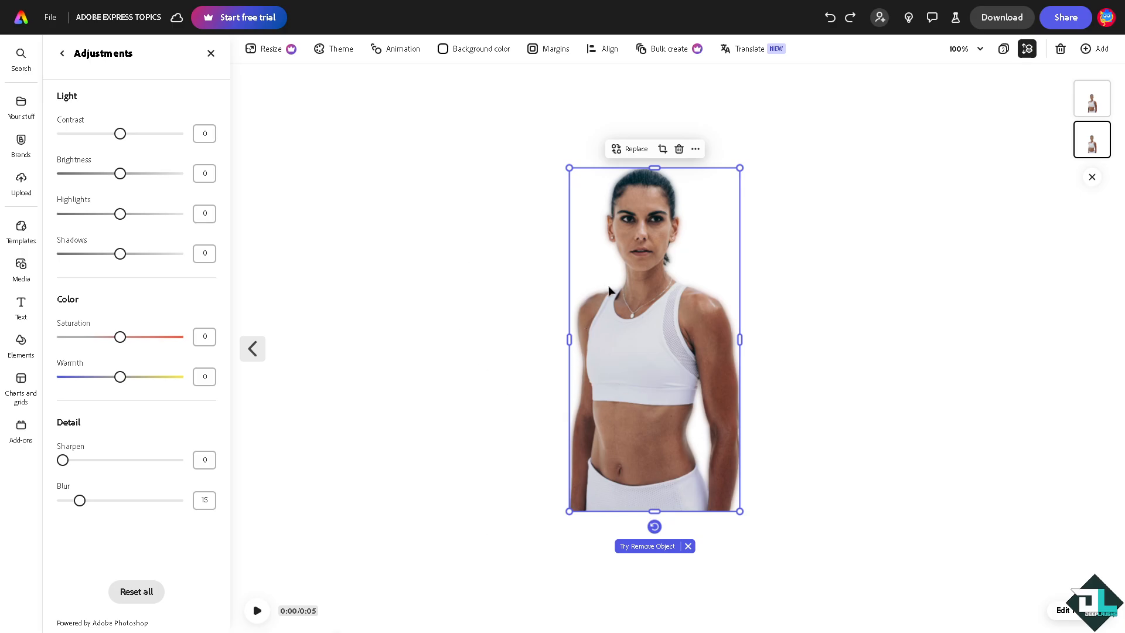
pyautogui.click(63, 54)
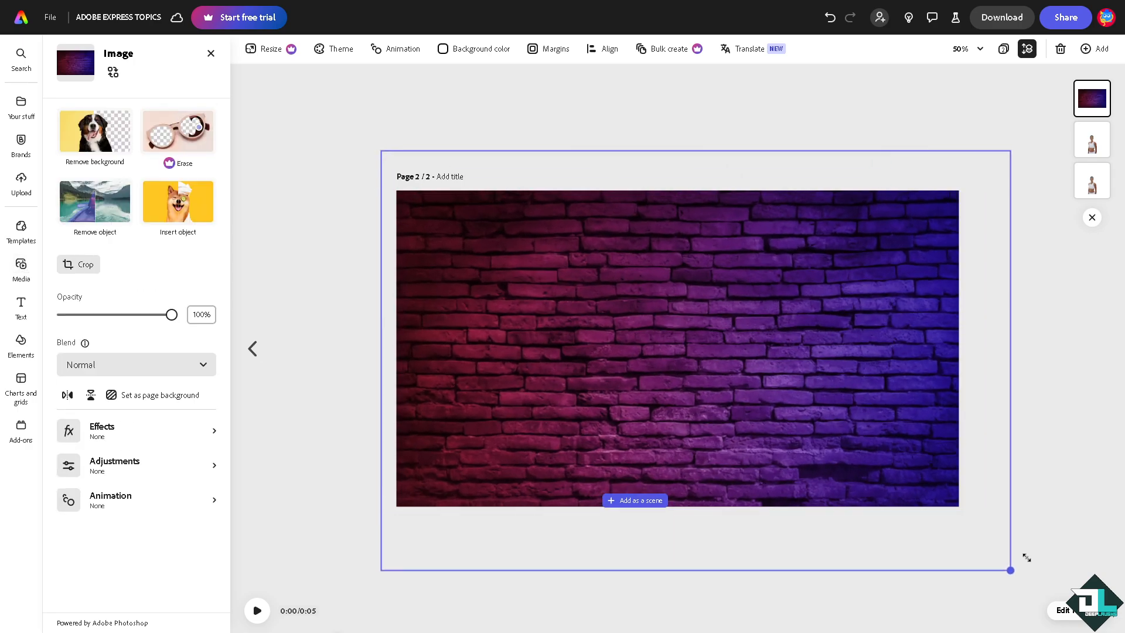
# - Send the purple brick-wall photo to the back so the cutout woman stands in front
pyautogui.rightClick(674, 348)
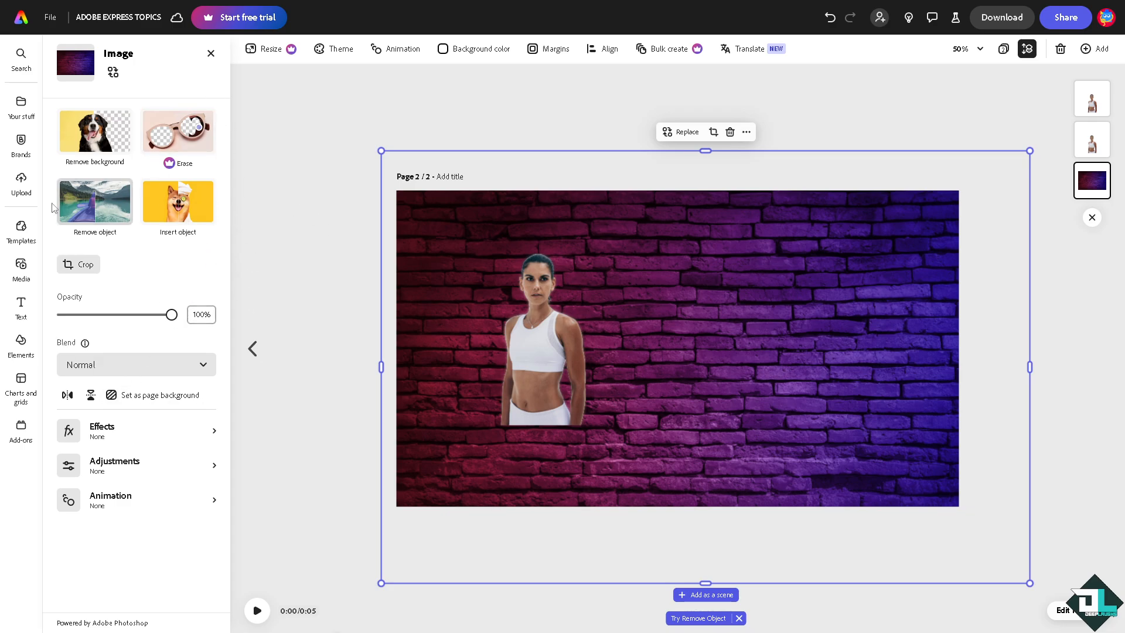
pyautogui.moveTo(21, 230)
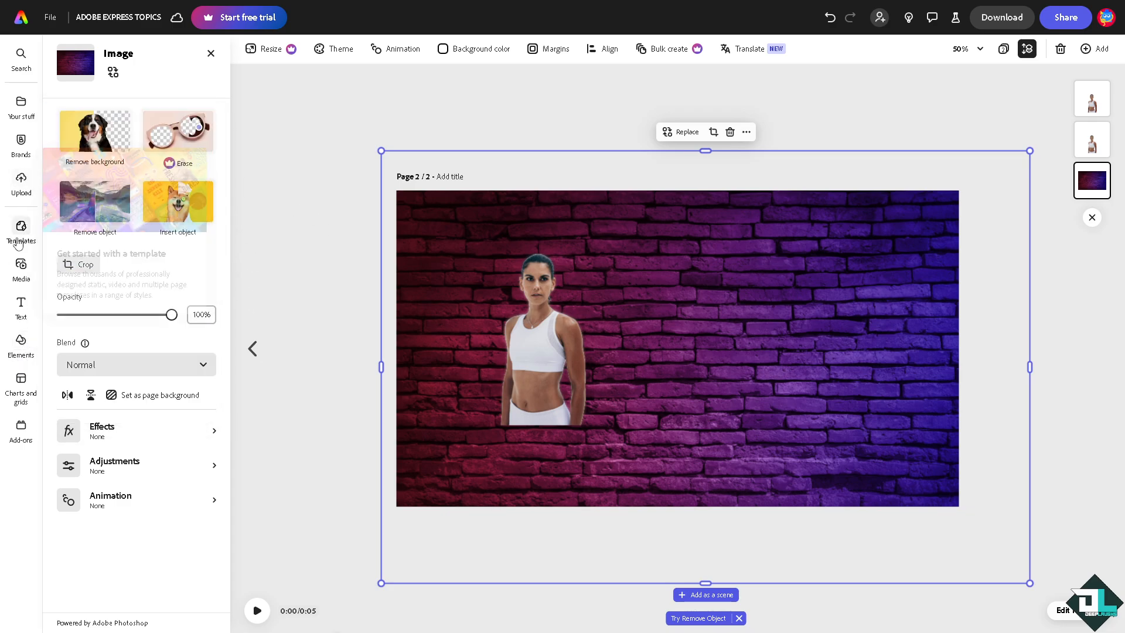
pyautogui.click(21, 271)
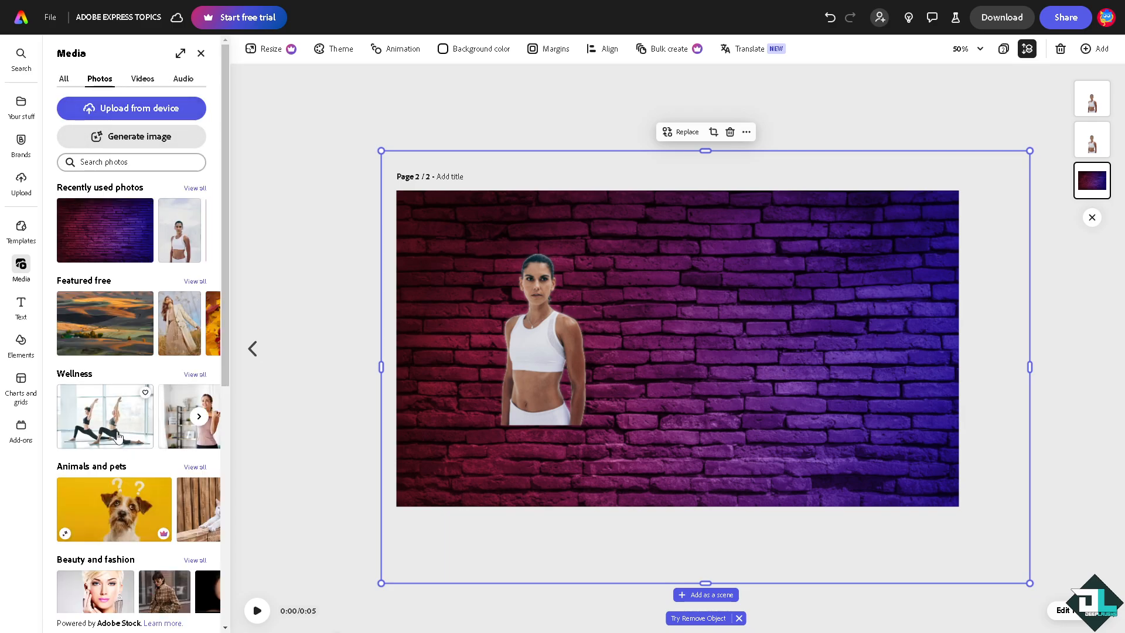
pyautogui.moveTo(118, 431)
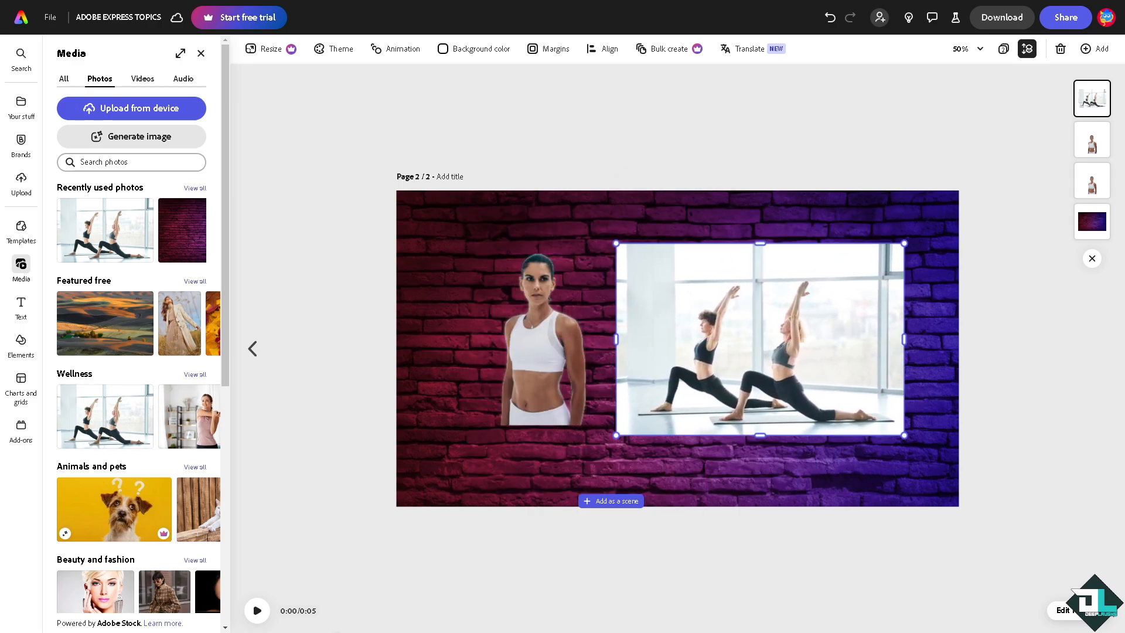
# - Place the two-women yoga photo from Wellness on the right of the brick-wall page
pyautogui.click(758, 339)
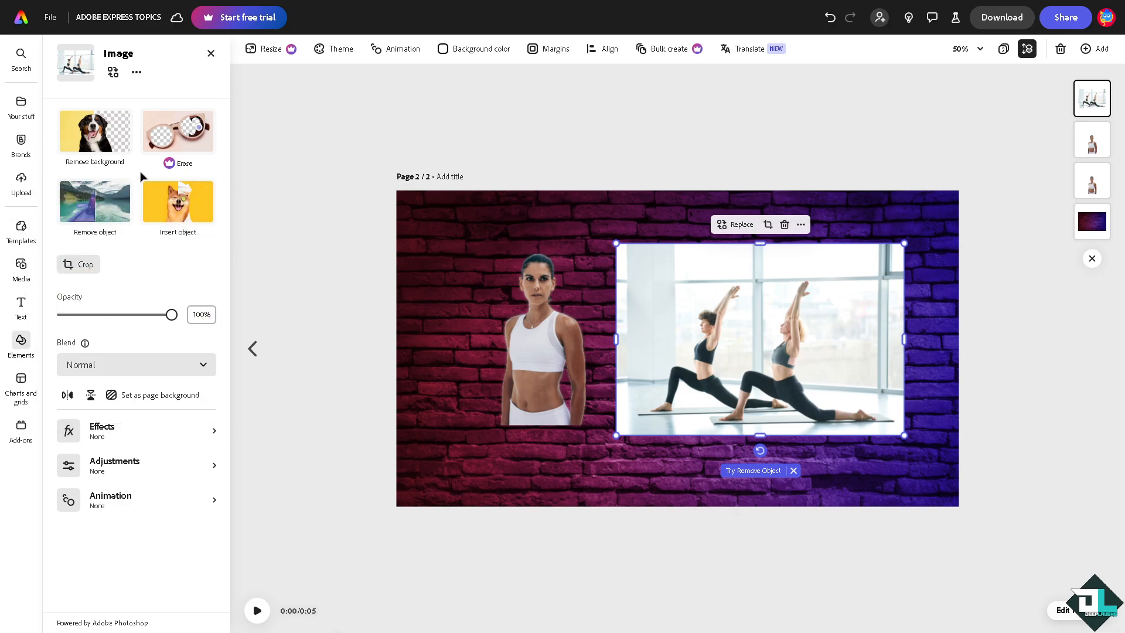
pyautogui.click(21, 339)
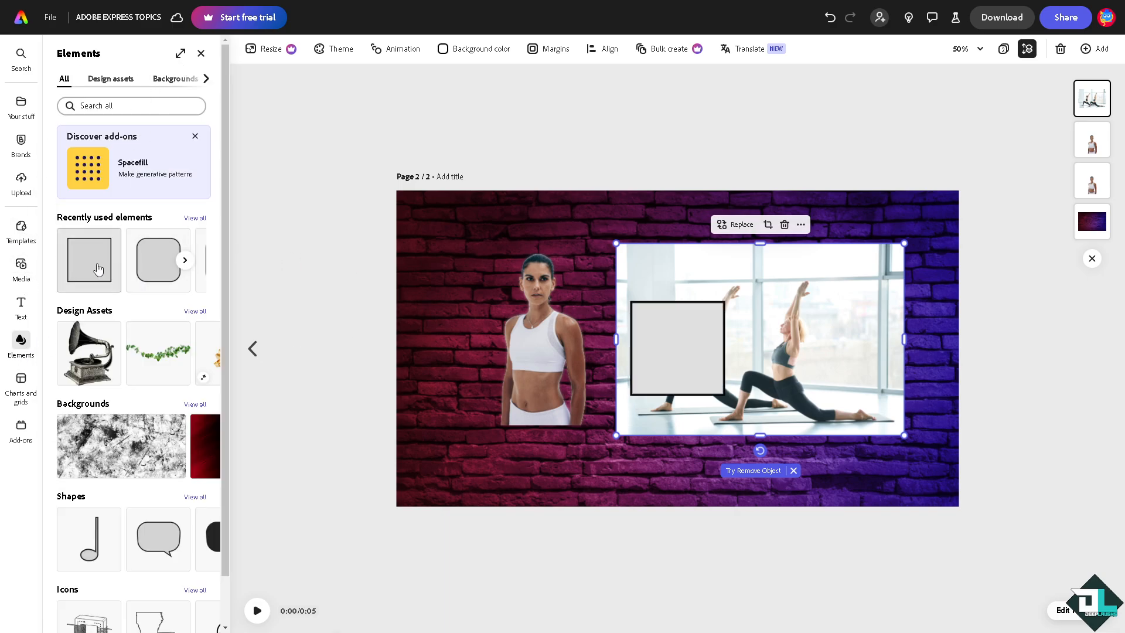
# - Add a square over the yoga photo, fit it inside the page with border thickness 23, and send it backward one layer
pyautogui.click(677, 350)
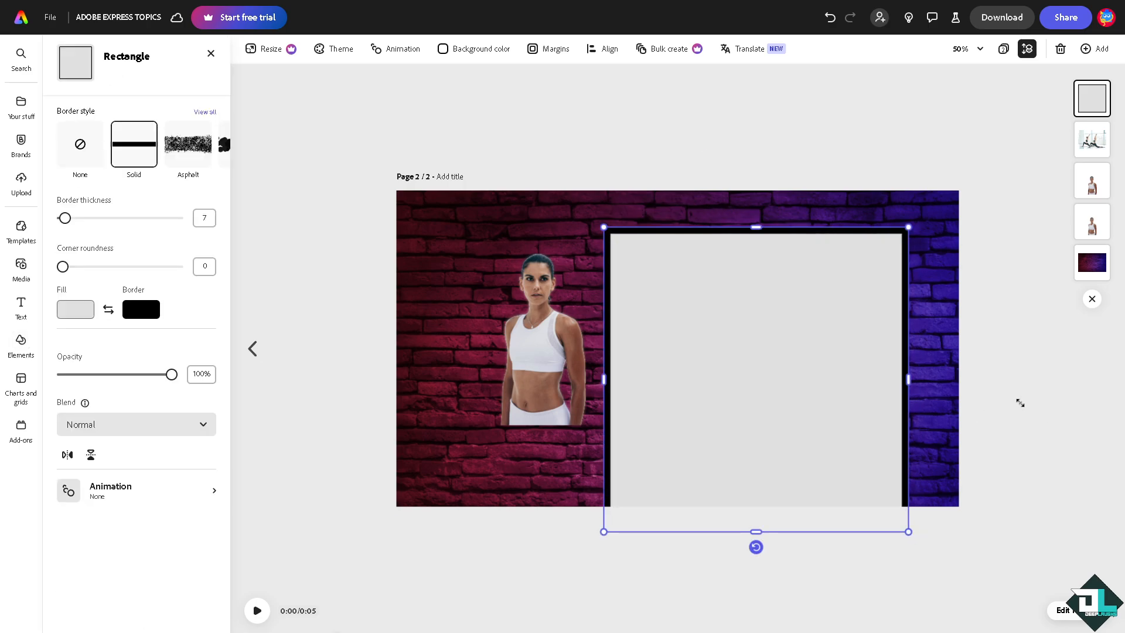
pyautogui.moveTo(65, 218); pyautogui.dragTo(93, 218)
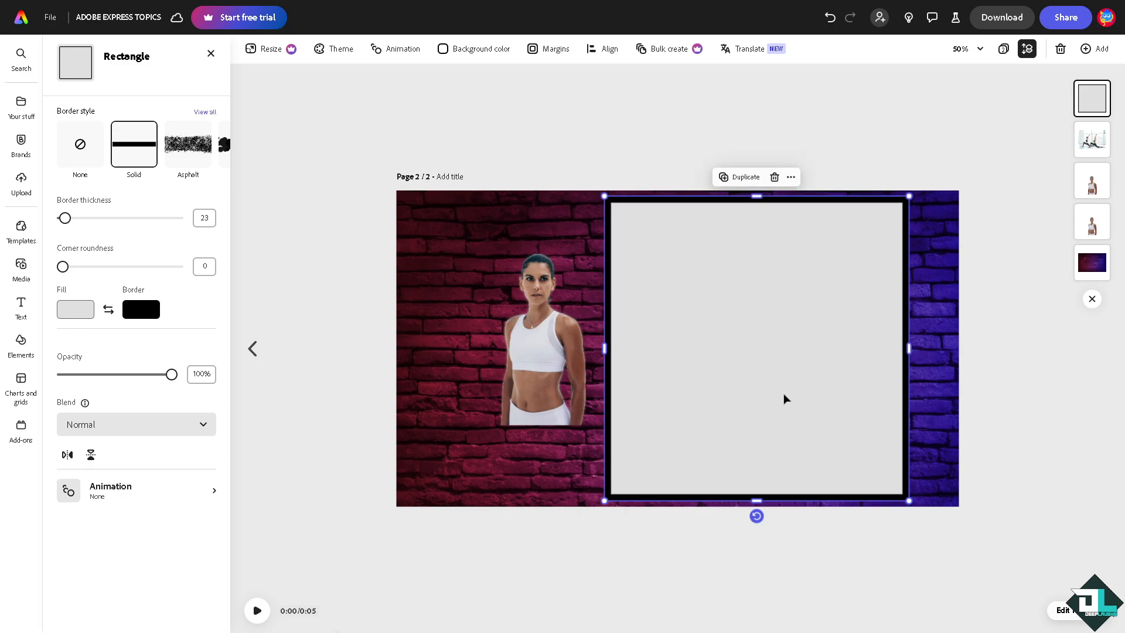
pyautogui.rightClick(786, 399)
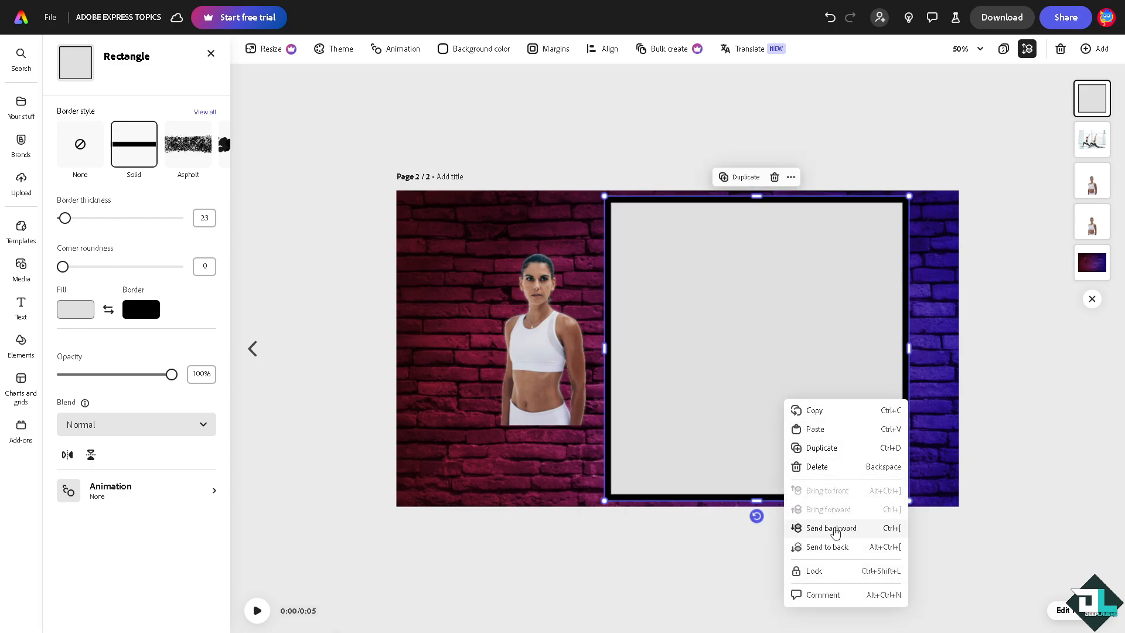
pyautogui.click(830, 528)
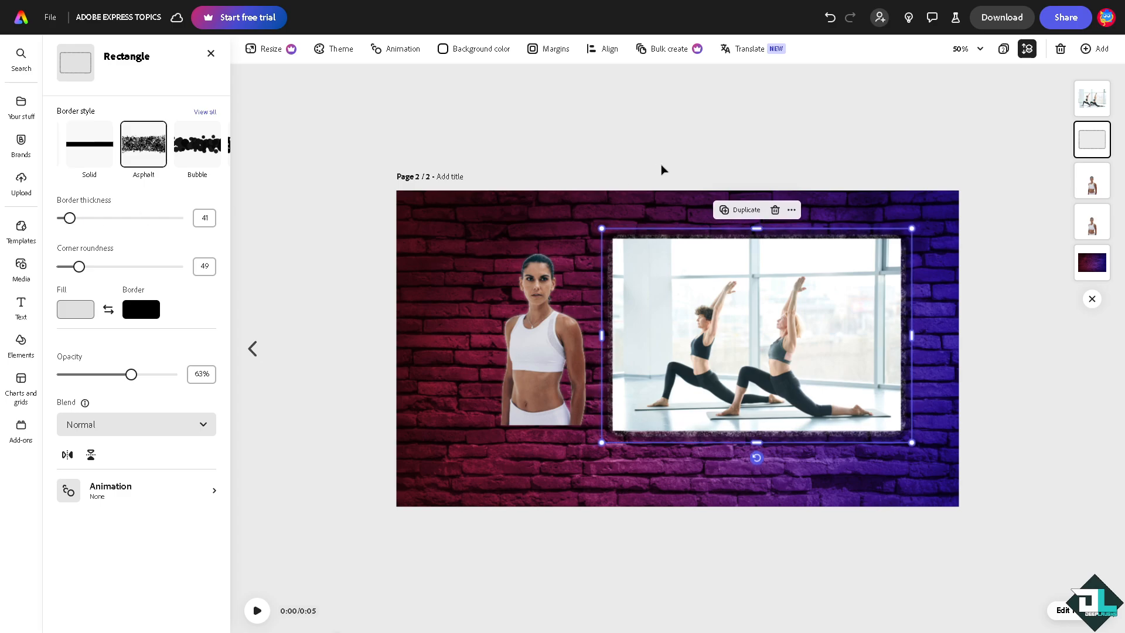
# - Style the rectangle as an Asphalt border, thickness 41, roundness 49, opacity 63%, then show download options at MP4 1080p
pyautogui.click(1000, 22)
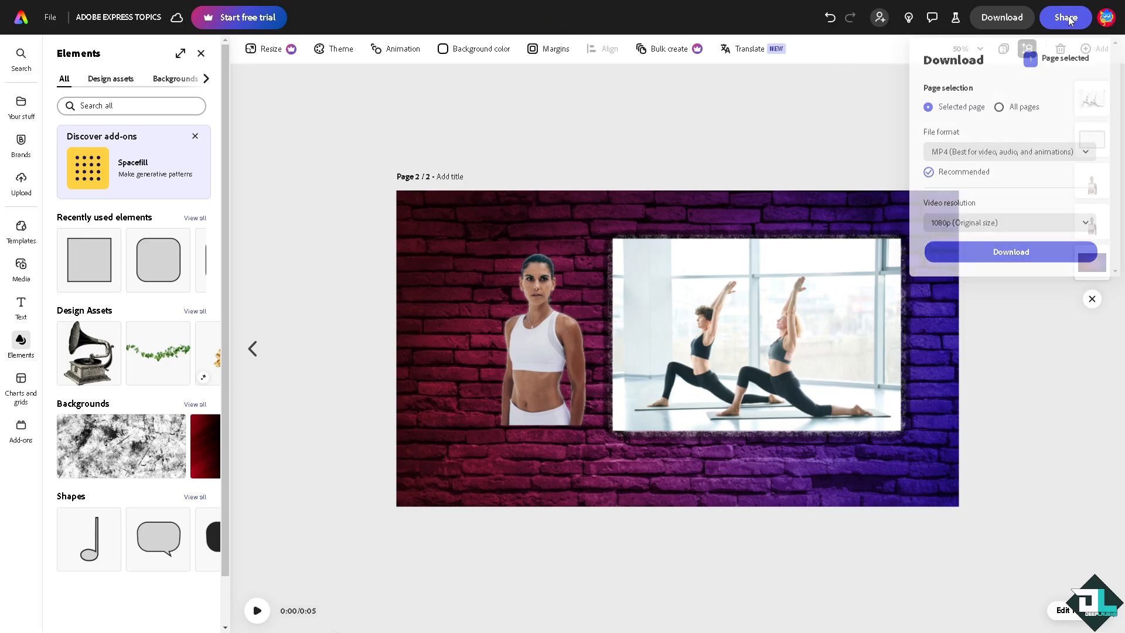
# - Show the Share panel with cloud save, view-only link and social posting options
pyautogui.click(1064, 21)
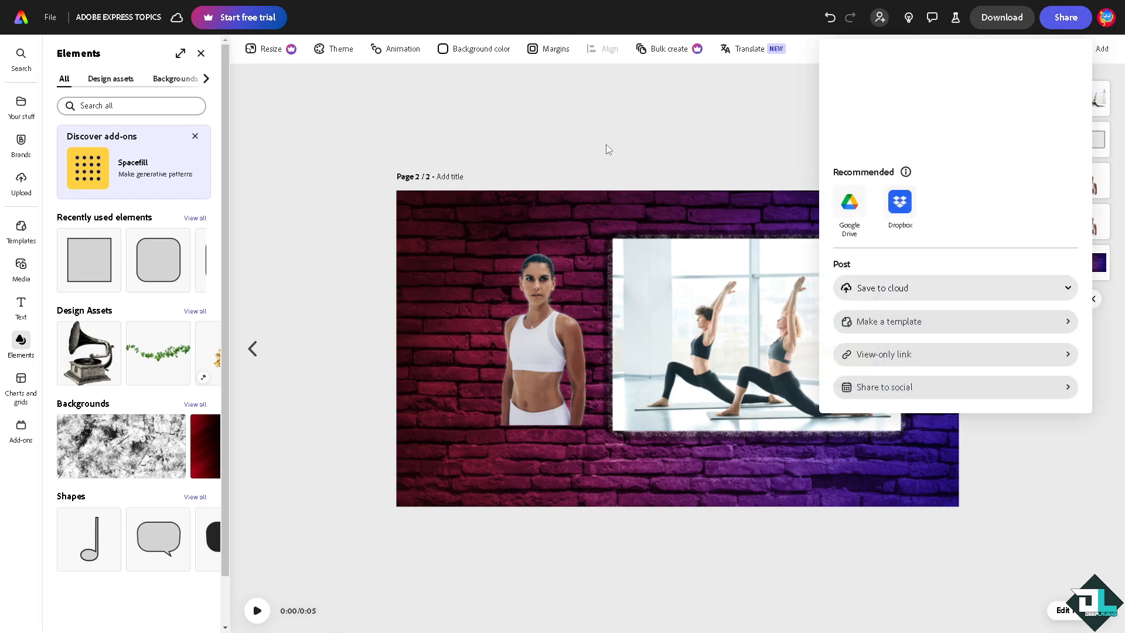